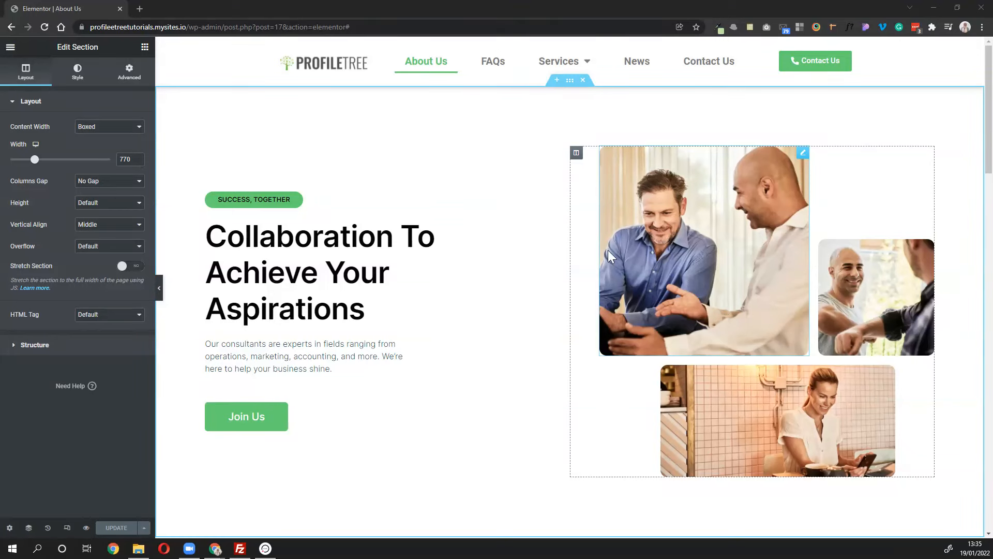
Scroll the About Us page from the hero down to the green 'Ready To Reach New Heights?' section
{"action": "scroll", "scroll_direction": "down", "scroll_amount": 3}
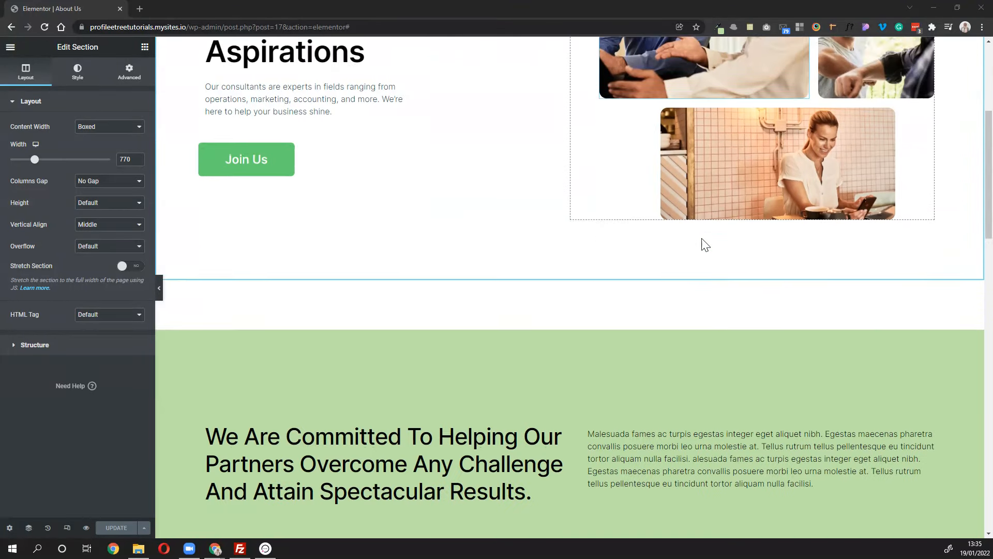
{"action": "scroll", "scroll_direction": "down", "scroll_amount": 3}
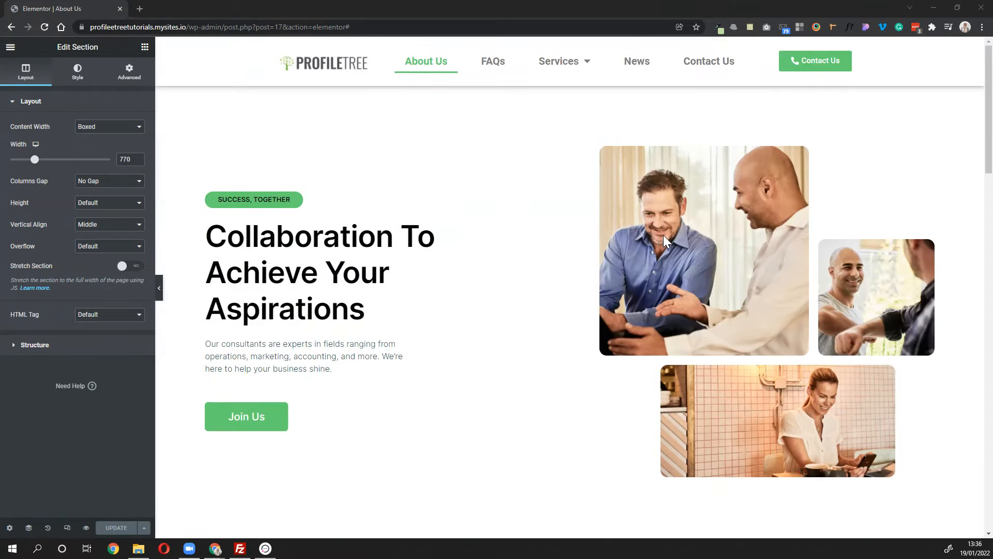
{"action": "scroll", "scroll_direction": "down", "scroll_amount": 3}
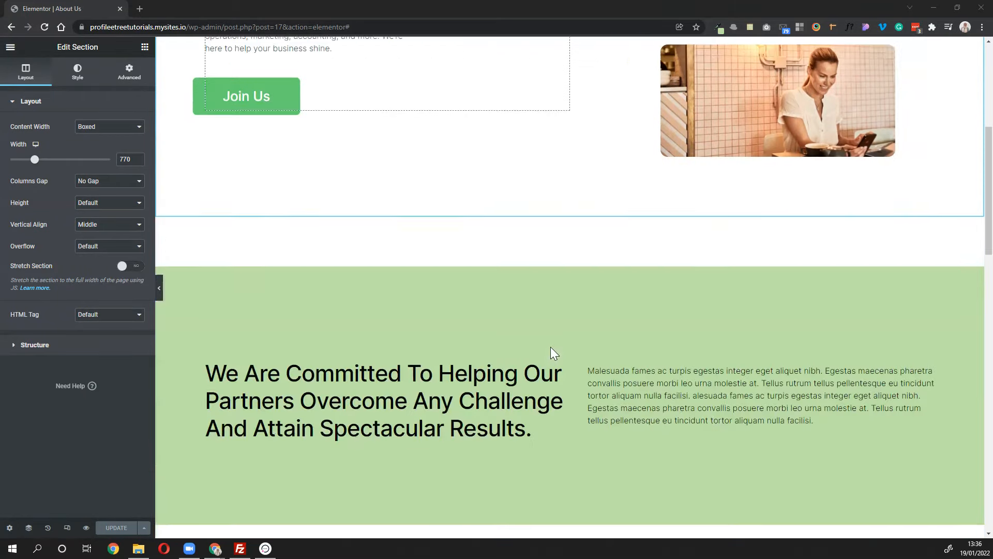
{"action": "scroll", "scroll_direction": "down", "scroll_amount": 3}
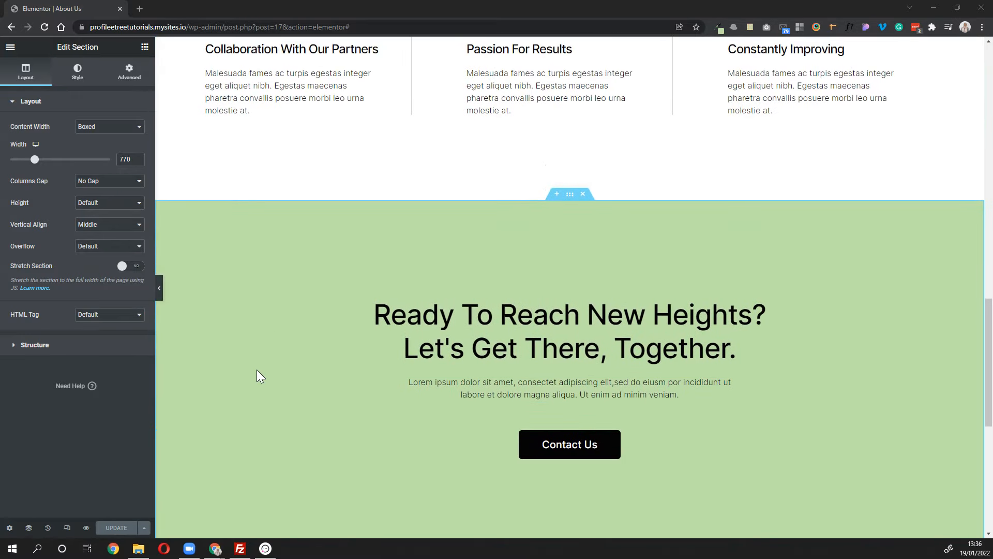
{"action": "scroll", "scroll_direction": "down", "scroll_amount": 3}
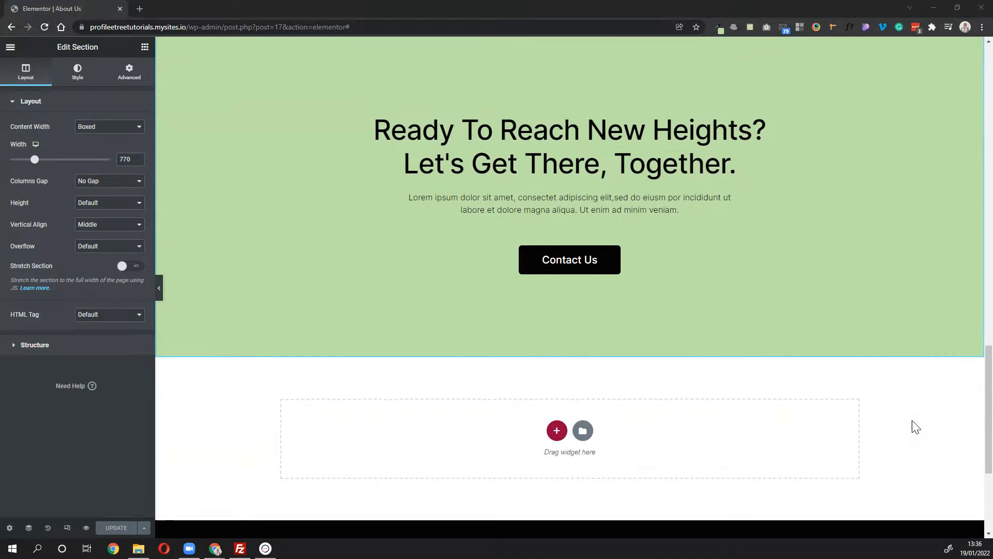
{"action": "scroll", "scroll_direction": "down", "scroll_amount": 3}
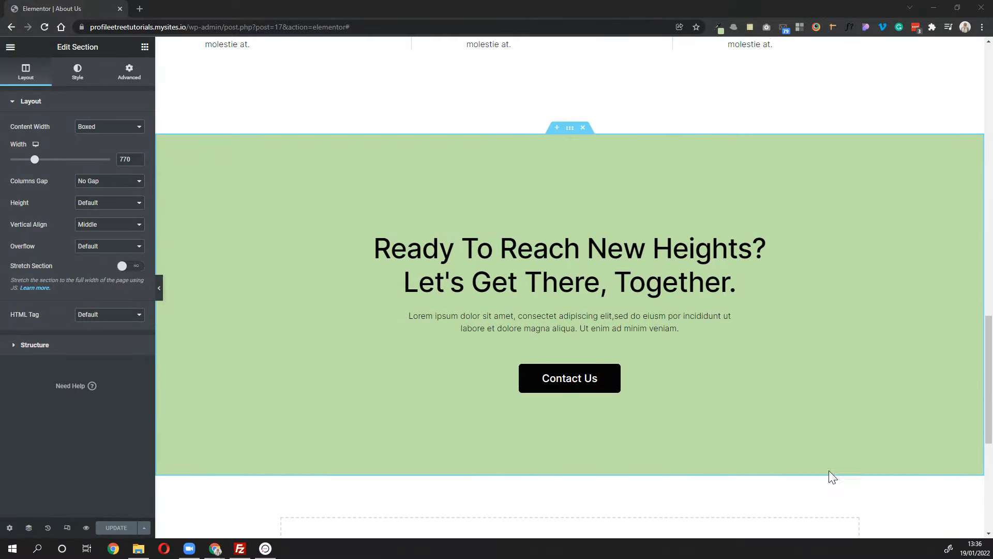
{"action": "mouse_move", "coordinate": [573, 141]}
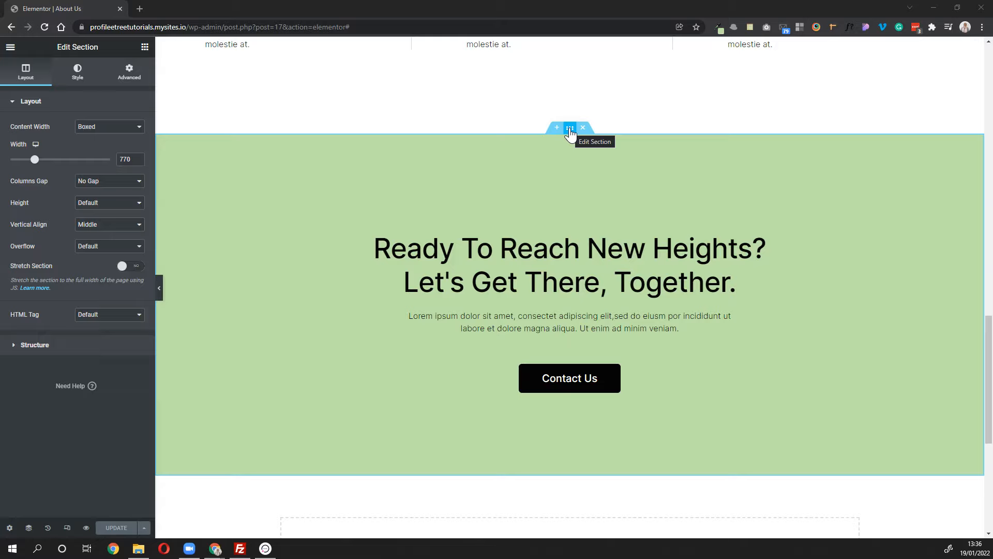
Save the green section with Save as Template, naming it 'Learn More Call to Action'
{"action": "left_click", "coordinate": [569, 128]}
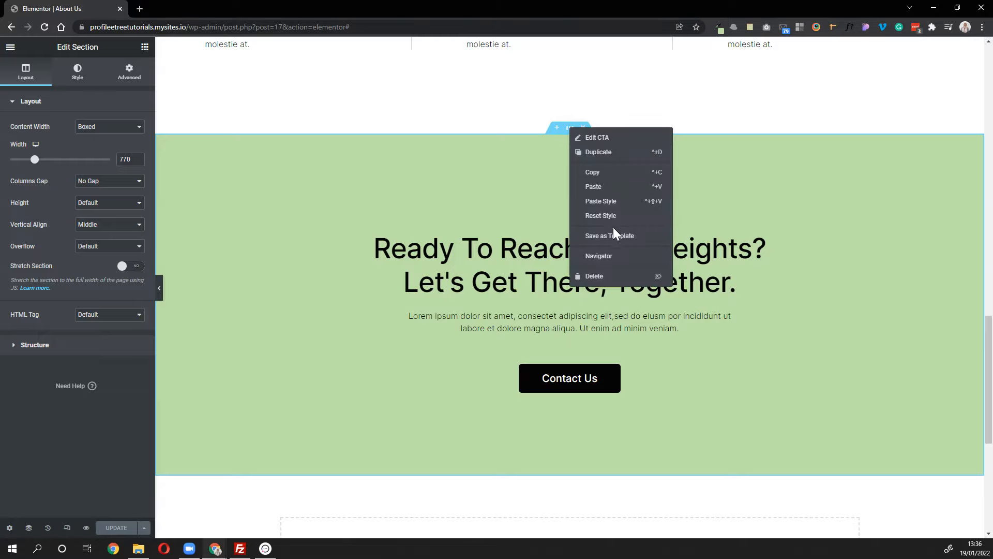
{"action": "left_click", "coordinate": [609, 235]}
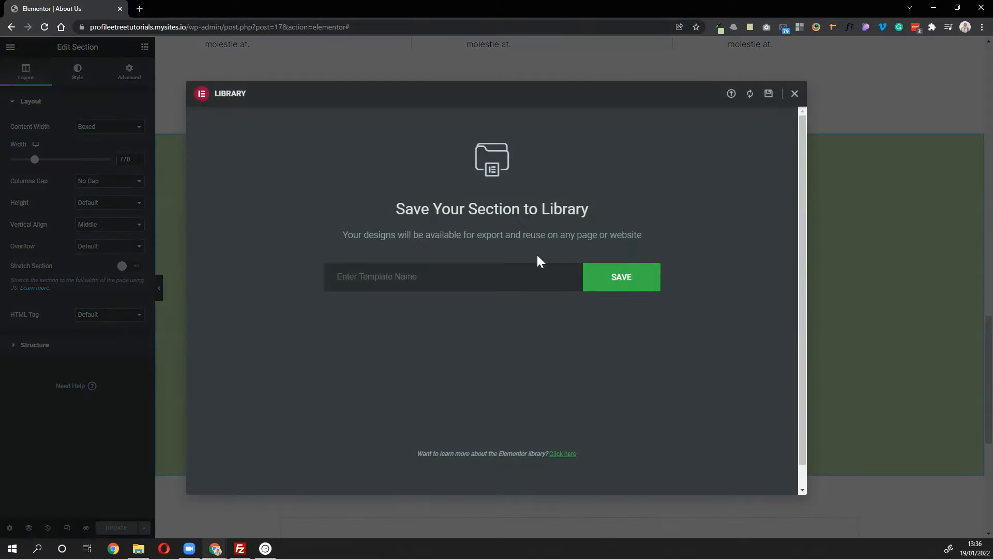
{"action": "left_click", "coordinate": [620, 277]}
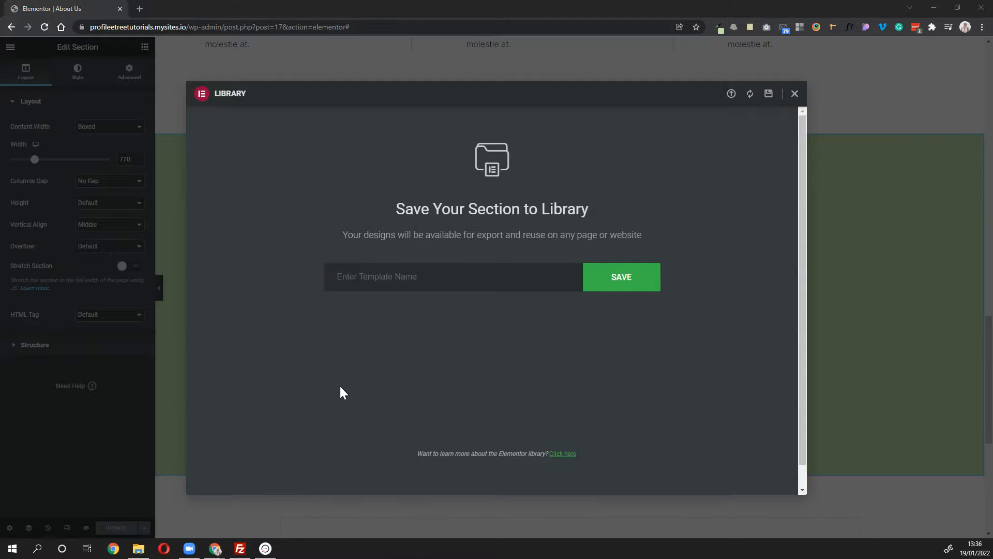
{"action": "type", "text": "Learn"}
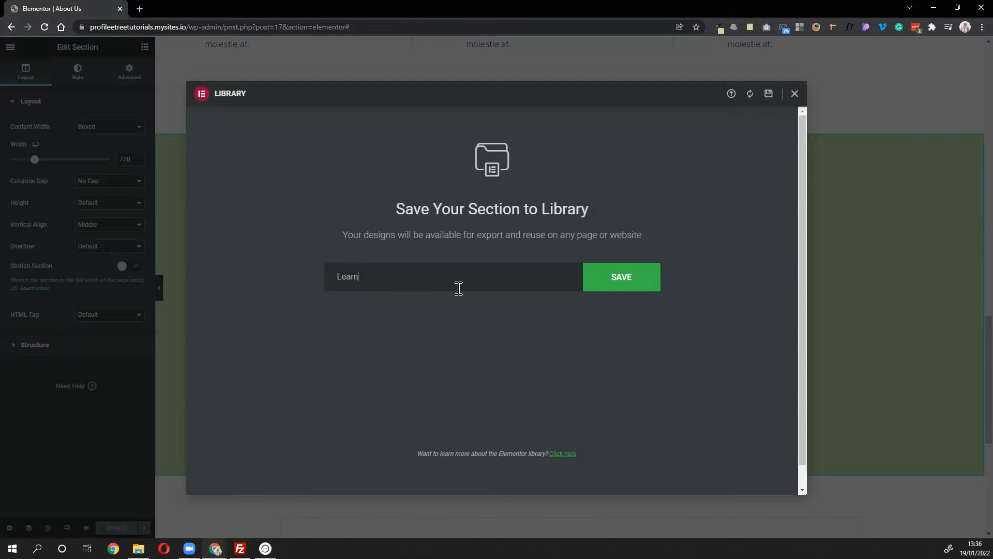
{"action": "type", "text": "More Call t"}
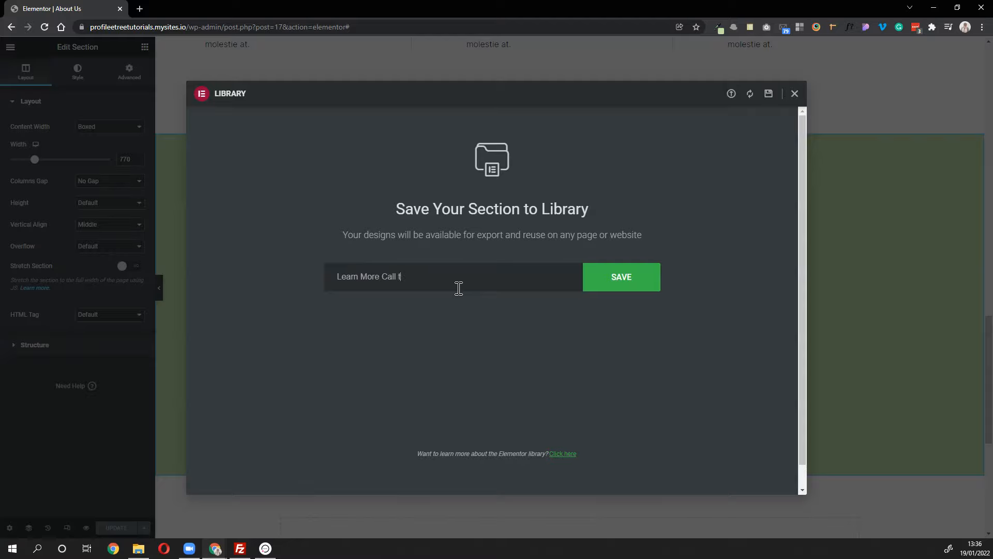
{"action": "type", "text": "o Action"}
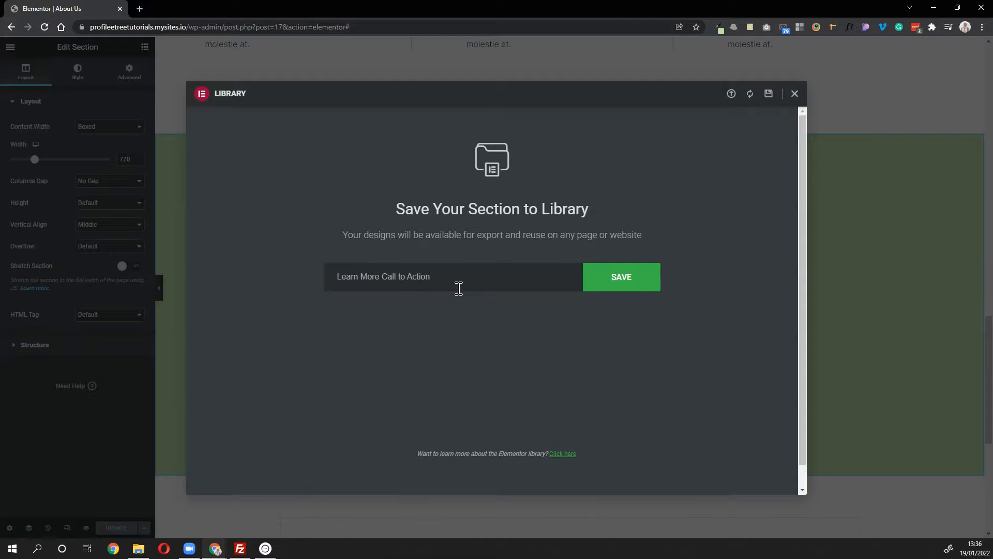
{"action": "left_click", "coordinate": [621, 277]}
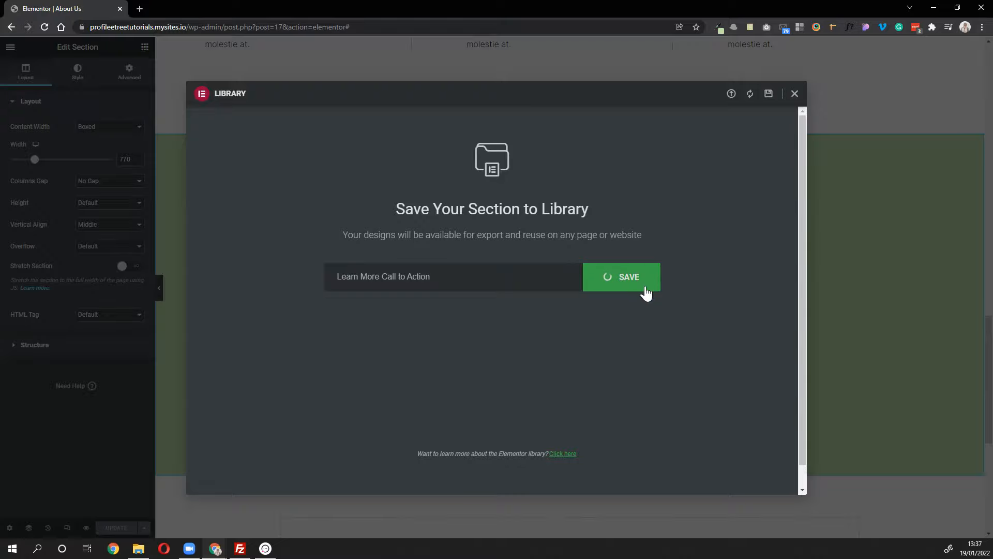
Export the 'Learn More Call to Action' template from My Templates as JSON
{"action": "left_click", "coordinate": [621, 277]}
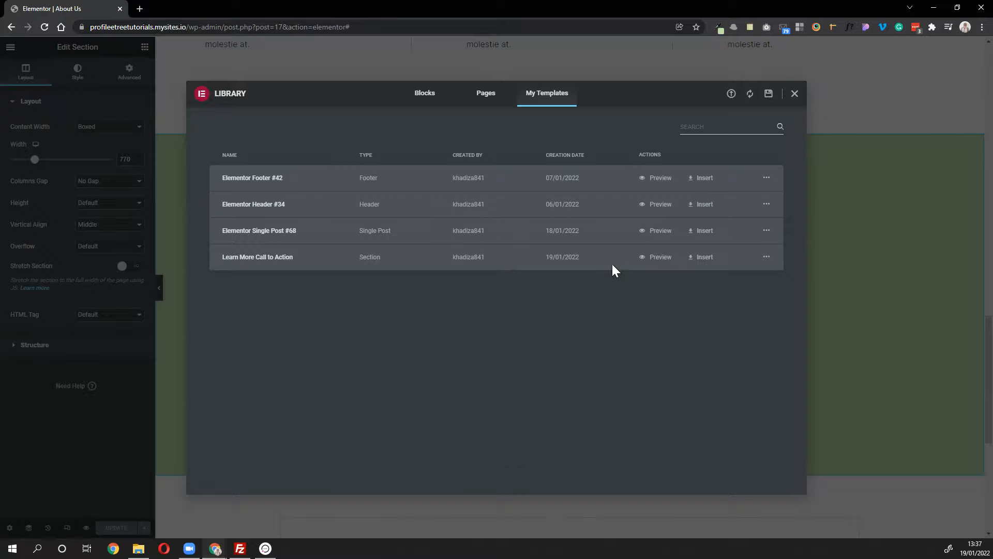
{"action": "mouse_move", "coordinate": [301, 323]}
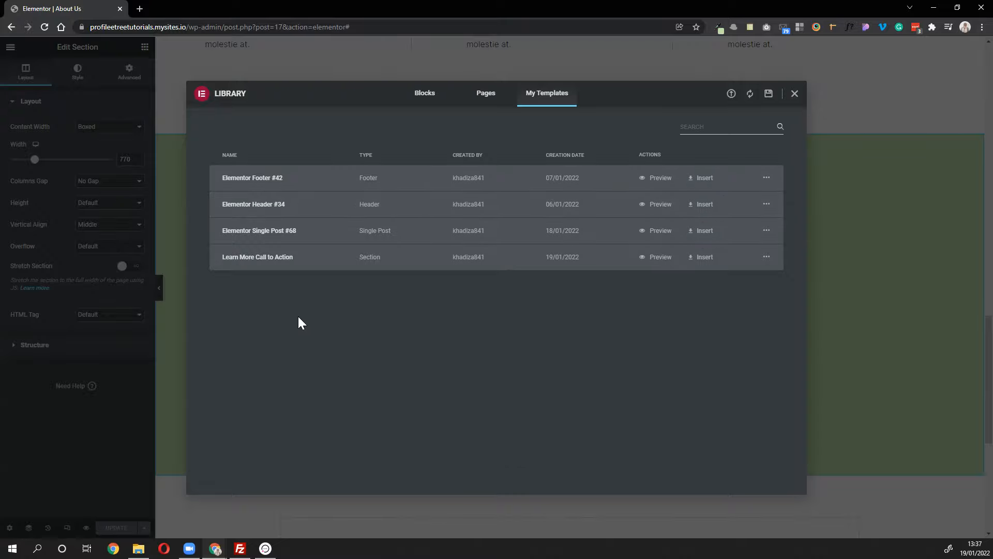
{"action": "mouse_move", "coordinate": [448, 267]}
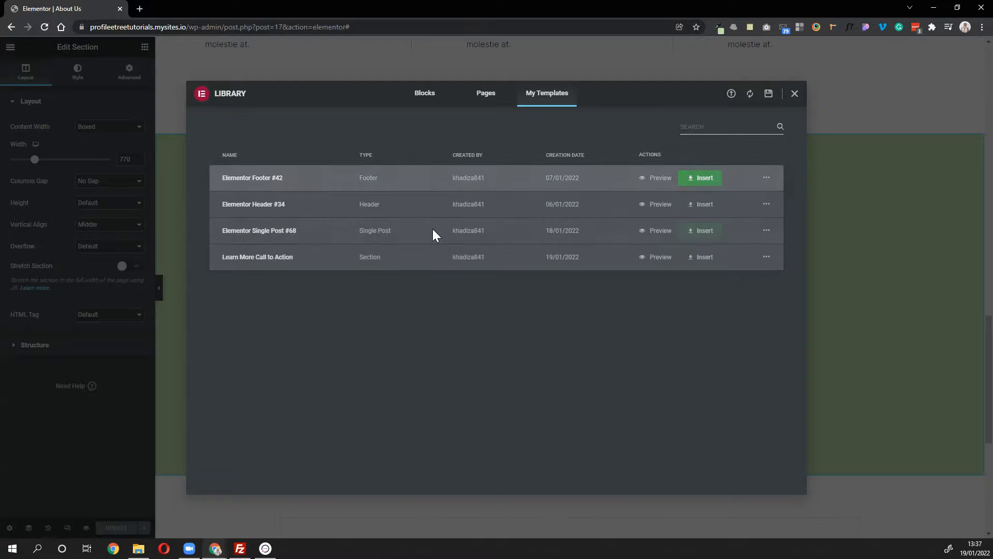
{"action": "mouse_move", "coordinate": [411, 163]}
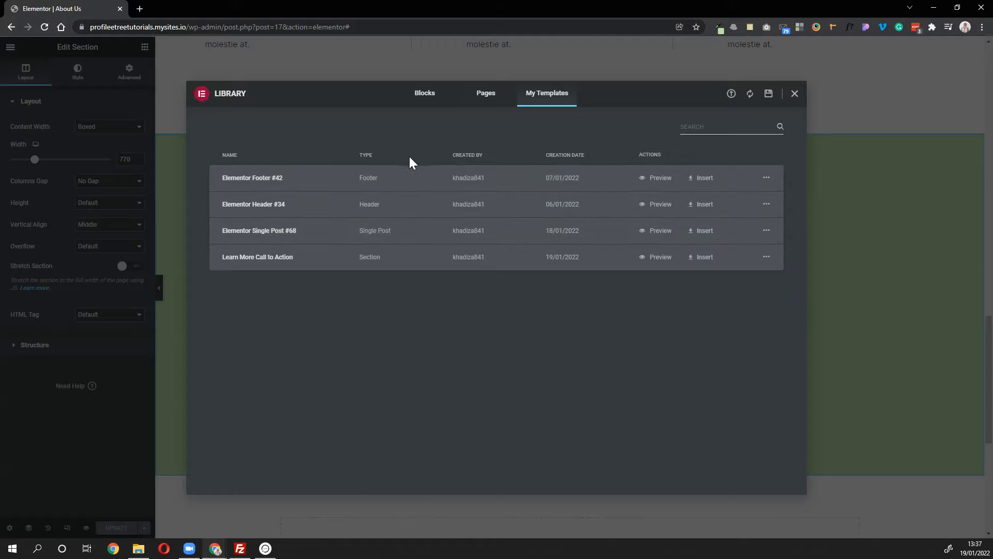
{"action": "mouse_move", "coordinate": [640, 310]}
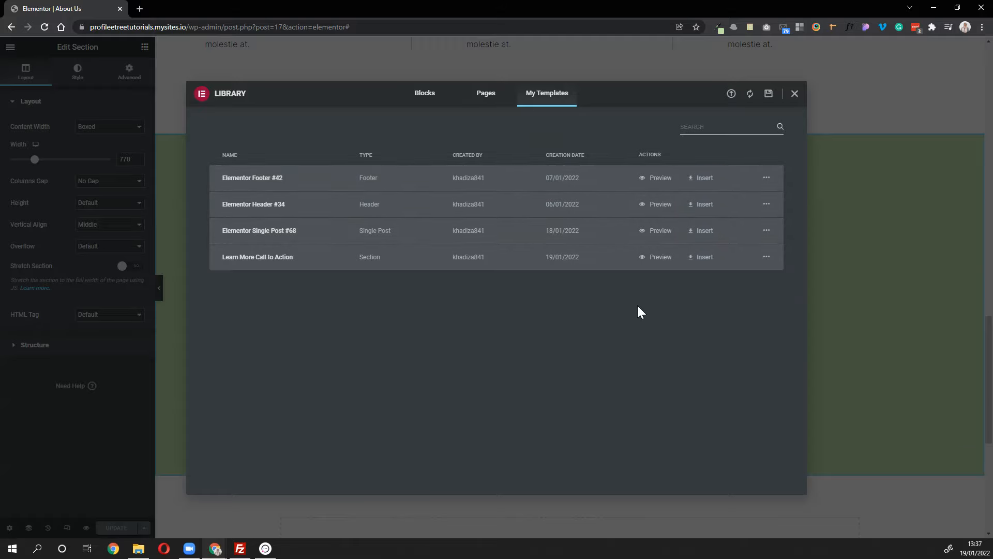
{"action": "mouse_move", "coordinate": [306, 262]}
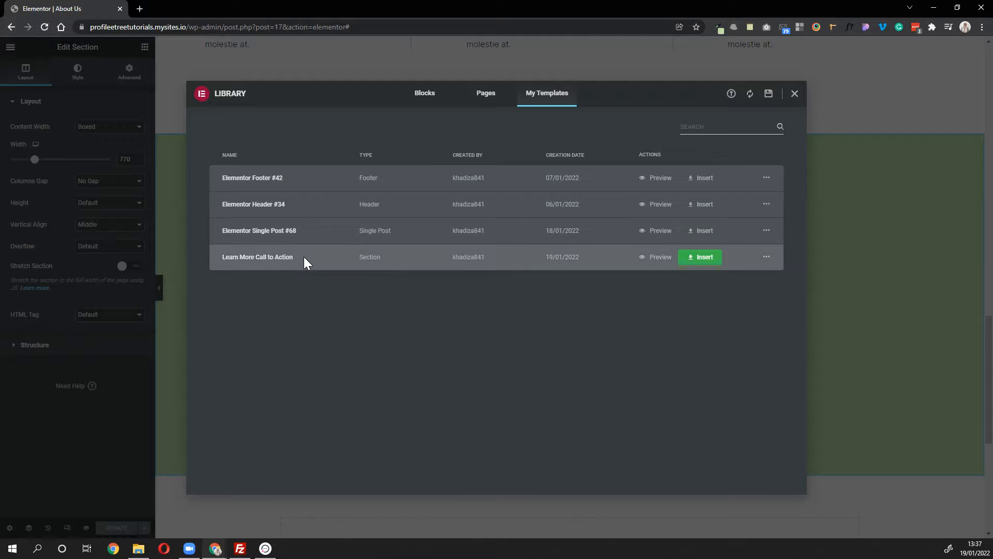
{"action": "mouse_move", "coordinate": [760, 327]}
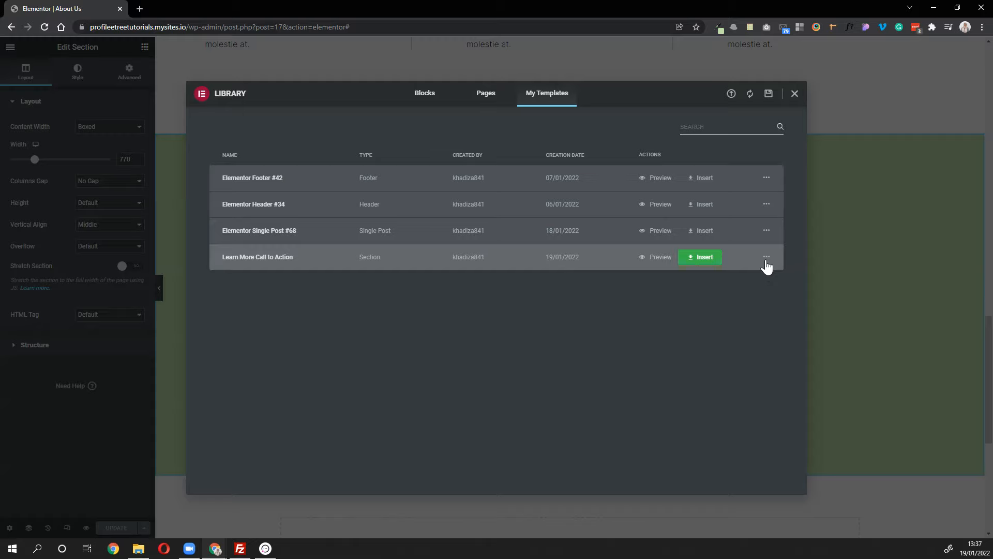
{"action": "left_click", "coordinate": [765, 256]}
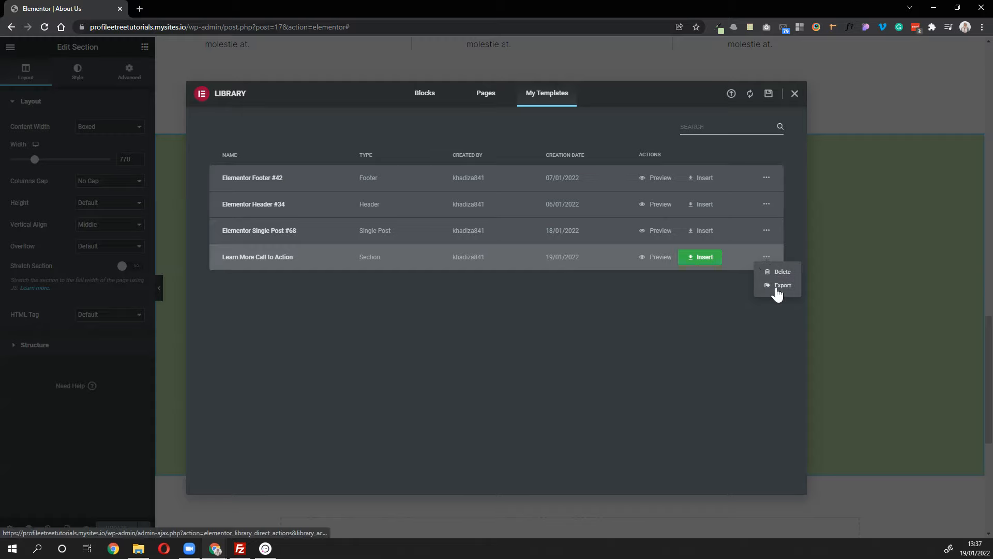
{"action": "left_click", "coordinate": [783, 285]}
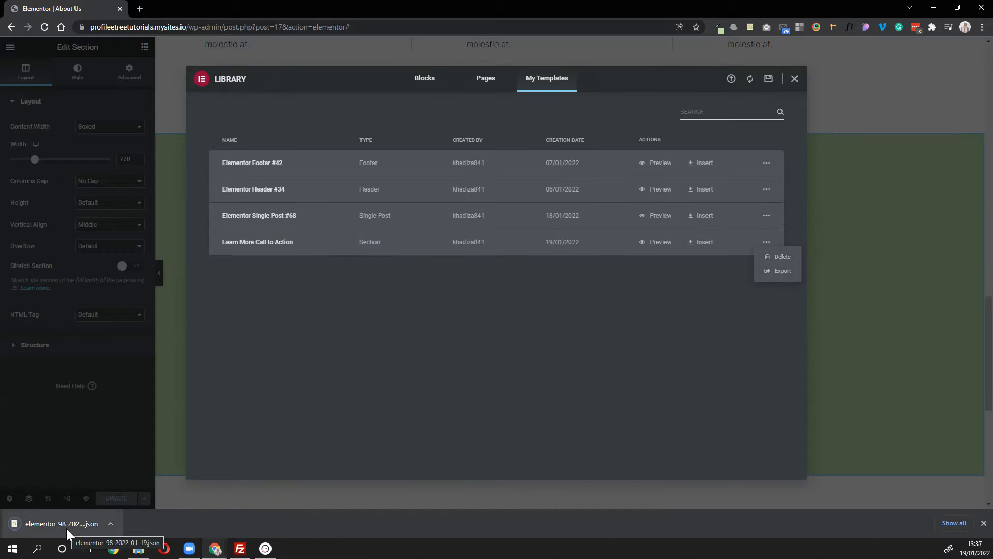
{"action": "mouse_move", "coordinate": [955, 156]}
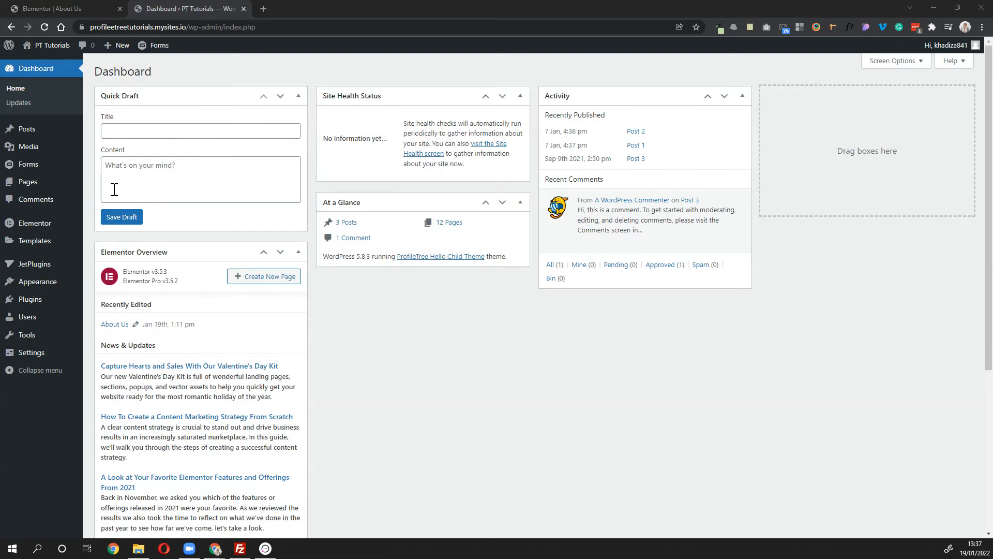
{"action": "mouse_move", "coordinate": [34, 241]}
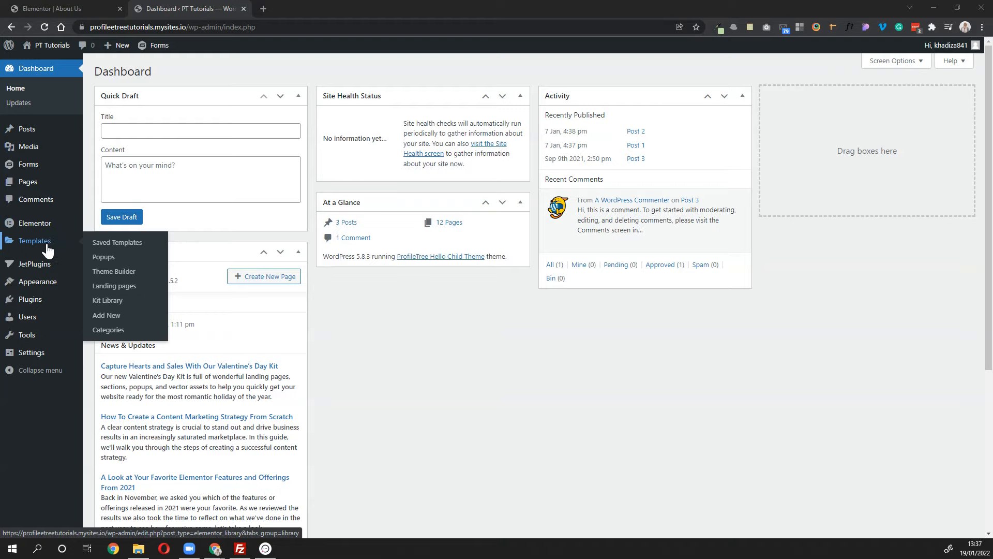
{"action": "mouse_move", "coordinate": [117, 243]}
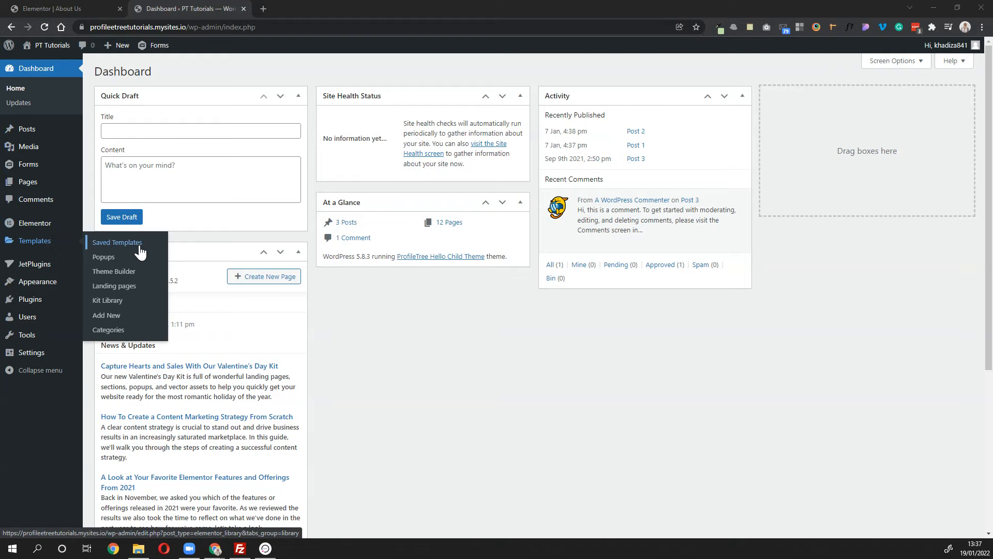
Export 'Learn More Call to Action' as JSON again from Templates > Saved Templates
{"action": "left_click", "coordinate": [116, 243]}
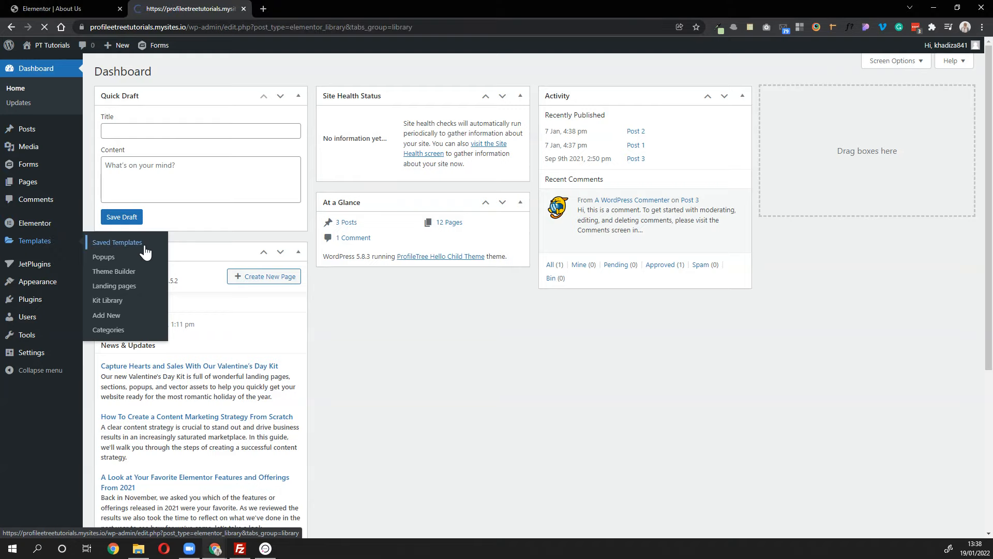
{"action": "left_click", "coordinate": [117, 242]}
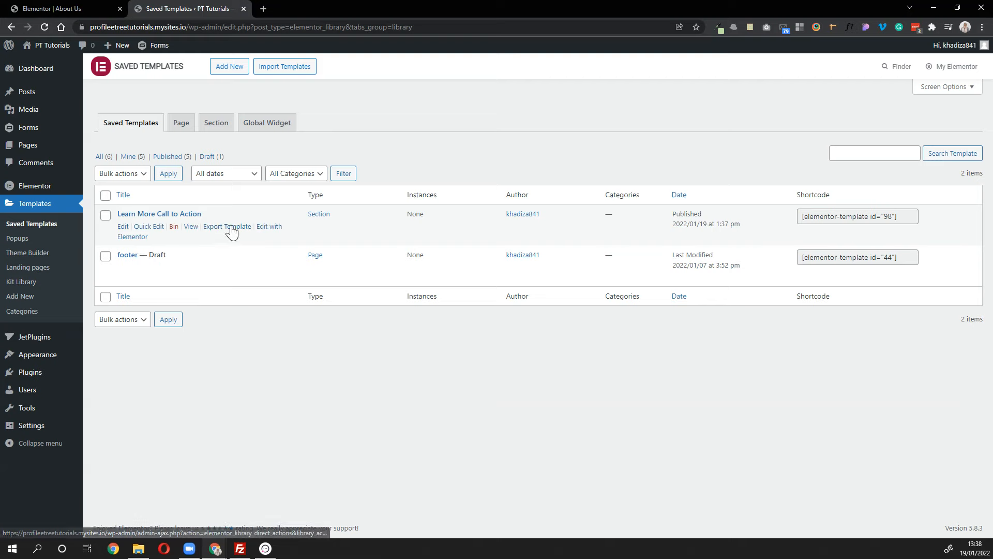
{"action": "left_click", "coordinate": [226, 226]}
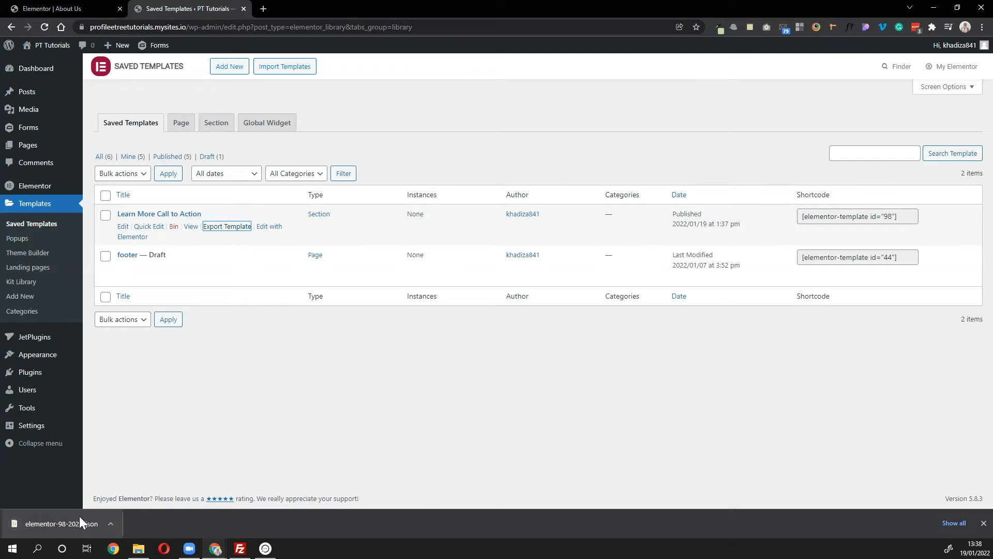
{"action": "mouse_move", "coordinate": [104, 514]}
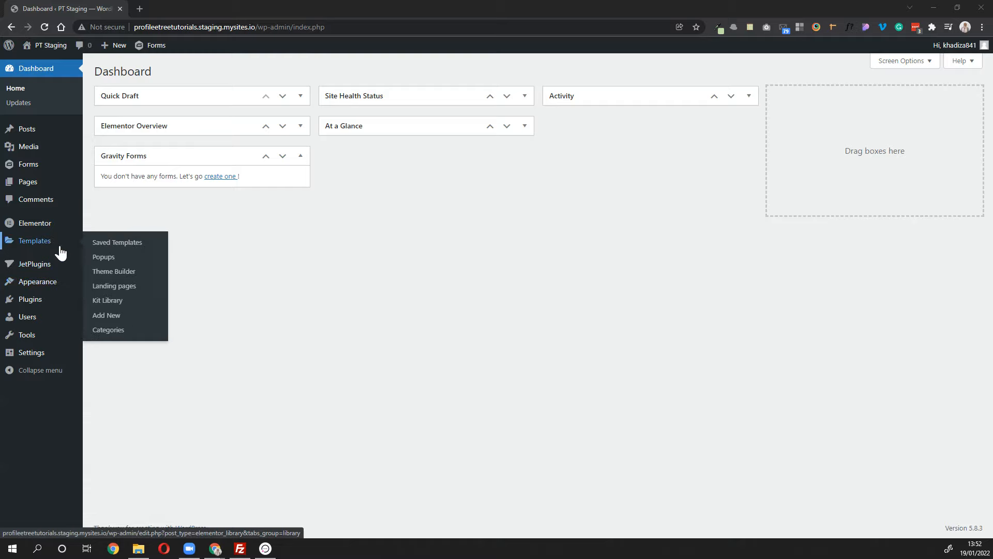
{"action": "left_click", "coordinate": [116, 243]}
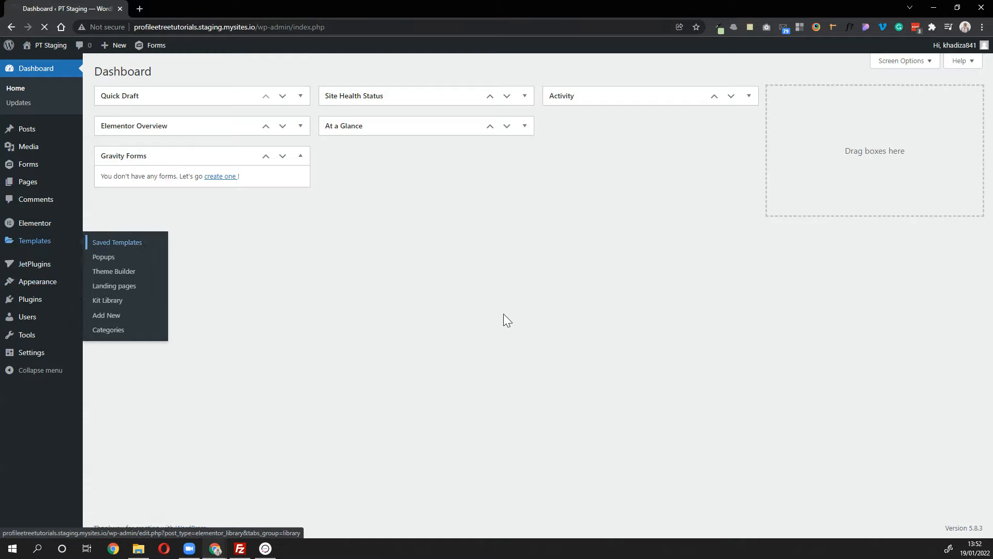
{"action": "left_click", "coordinate": [117, 242]}
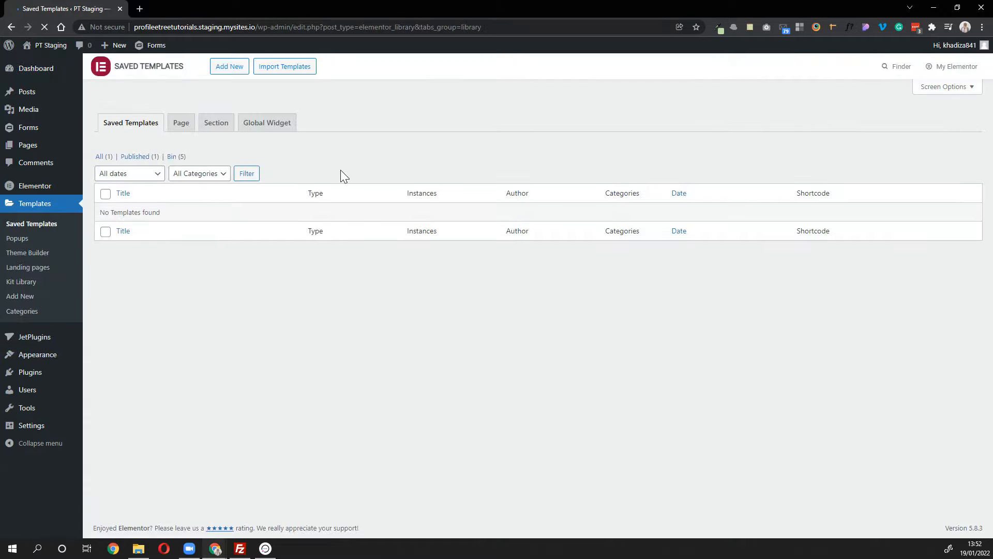
{"action": "left_click", "coordinate": [229, 66]}
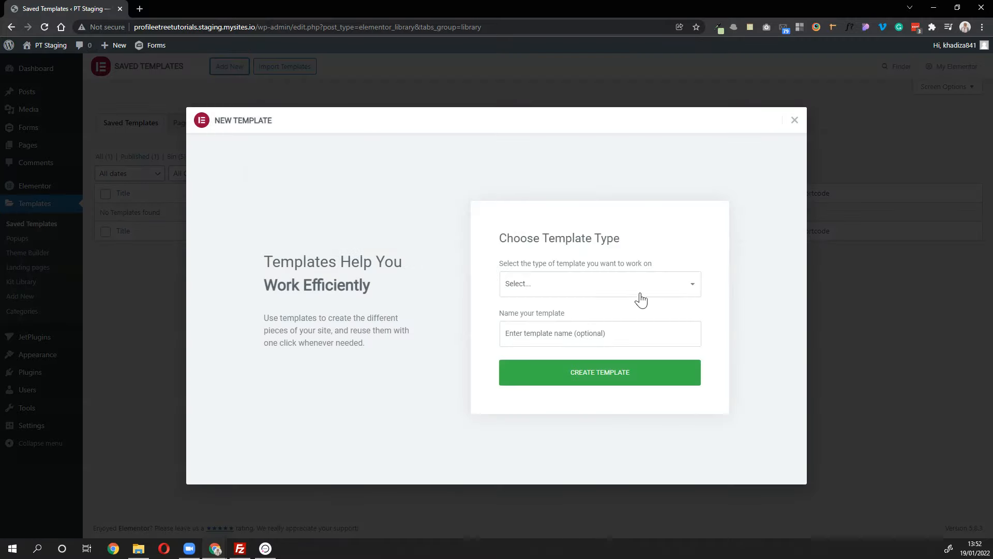
{"action": "left_click", "coordinate": [794, 120]}
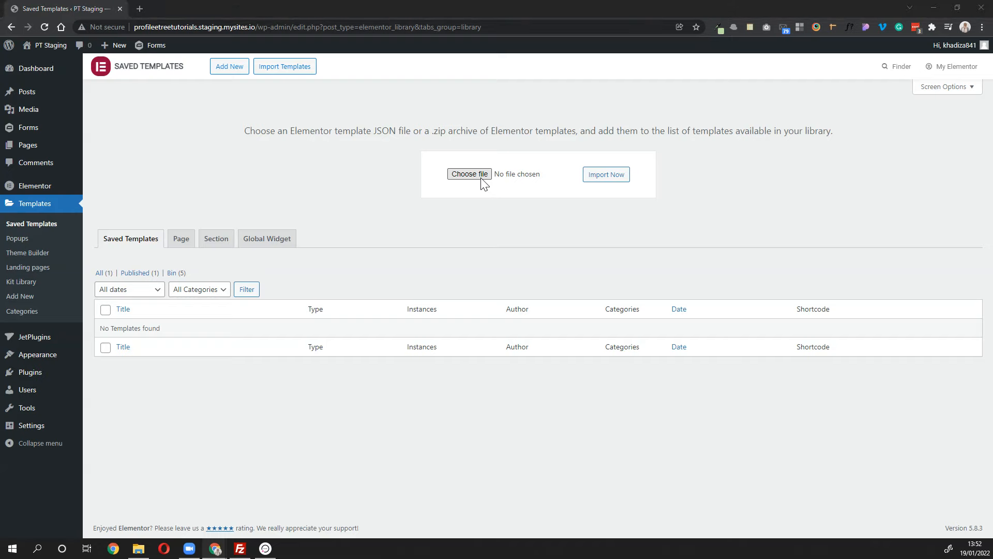
{"action": "left_click", "coordinate": [468, 174]}
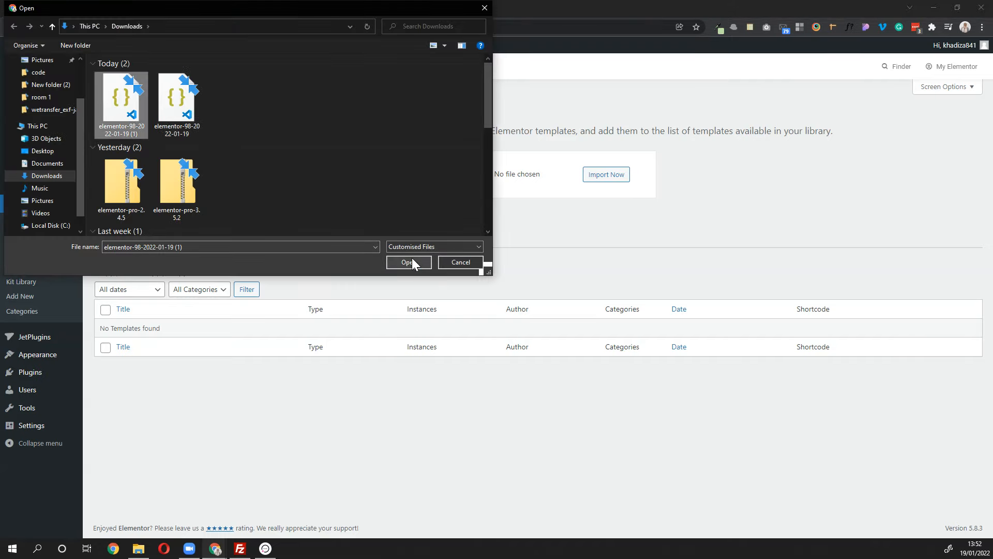
{"action": "left_click", "coordinate": [408, 262]}
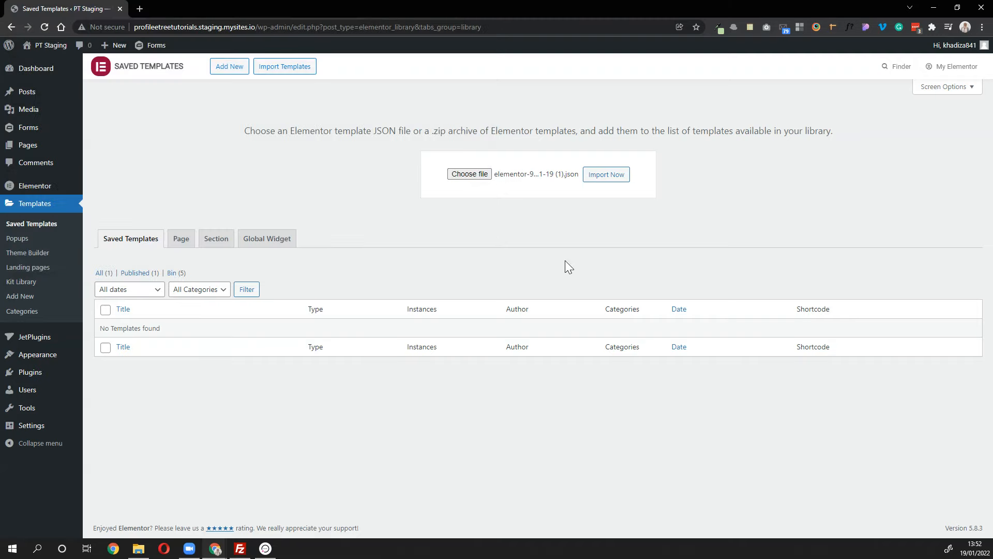
{"action": "left_click", "coordinate": [605, 174]}
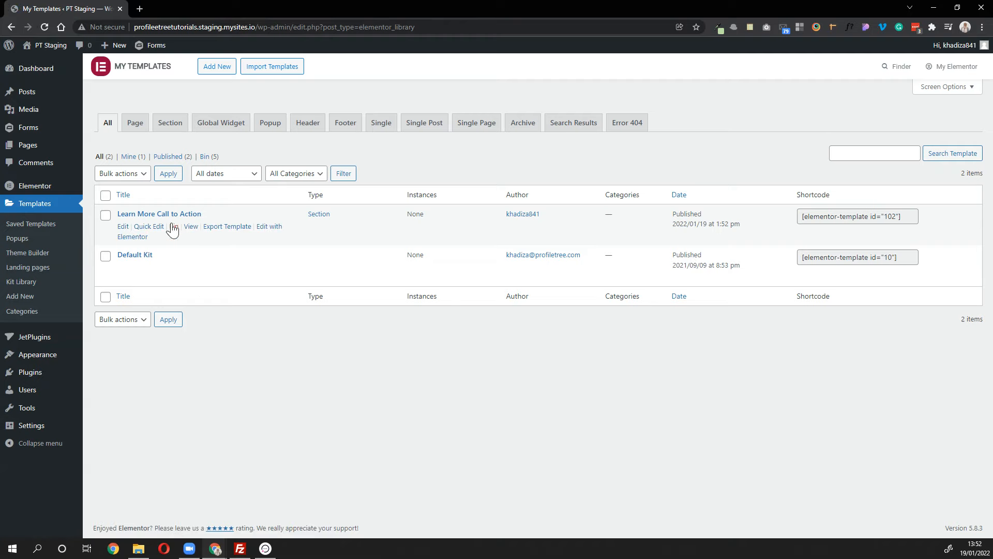
View the imported 'Learn More Call to Action' template and scroll its green section
{"action": "left_click", "coordinate": [191, 226]}
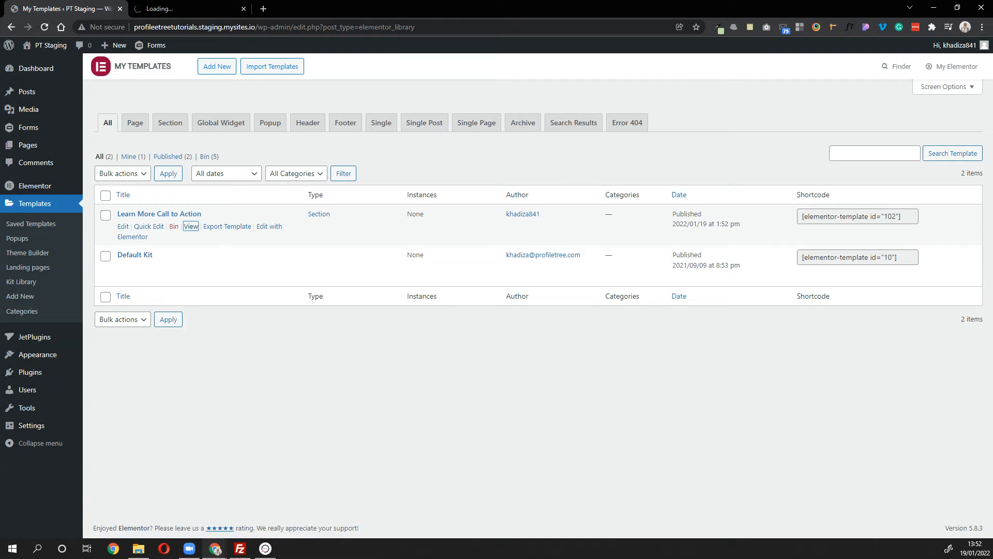
{"action": "left_click", "coordinate": [189, 226]}
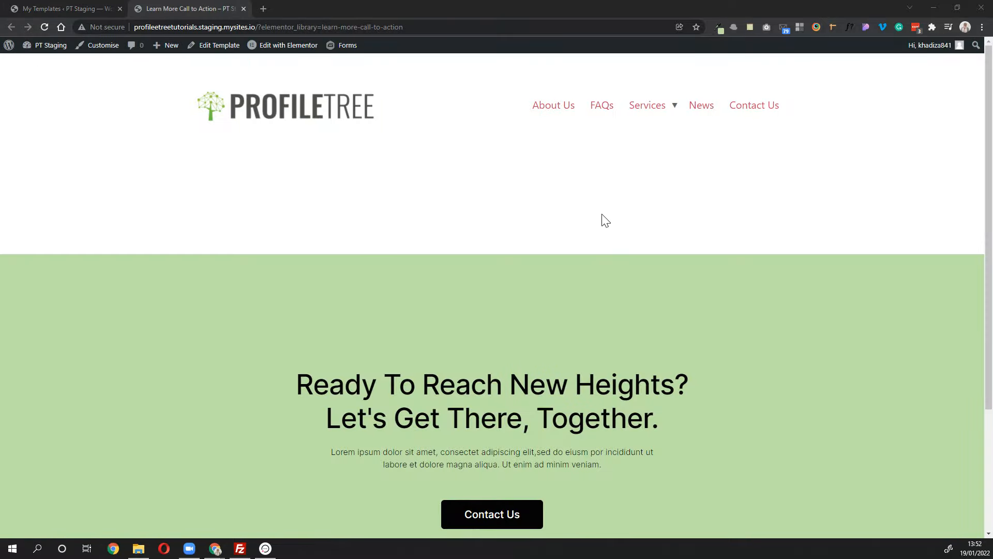
{"action": "scroll", "scroll_direction": "down", "scroll_amount": 3}
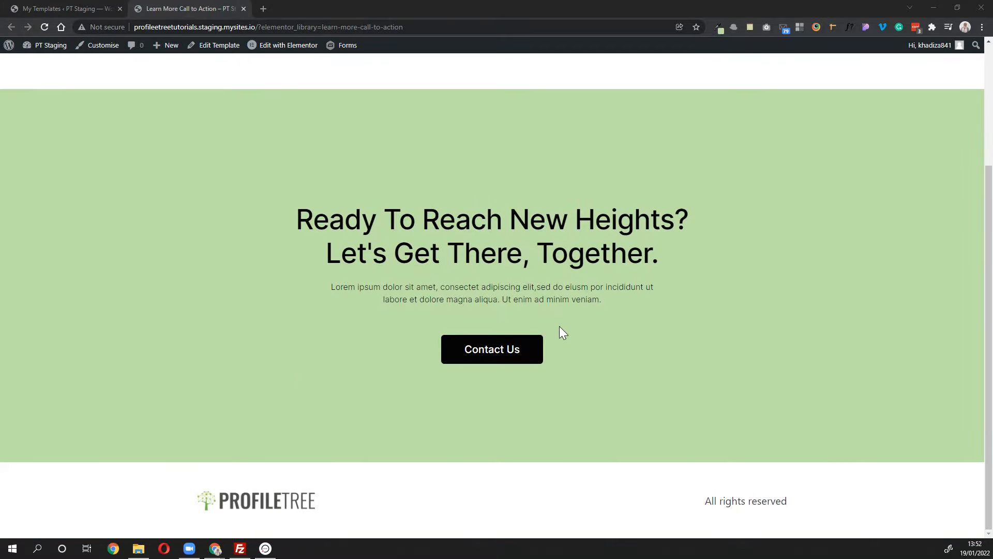